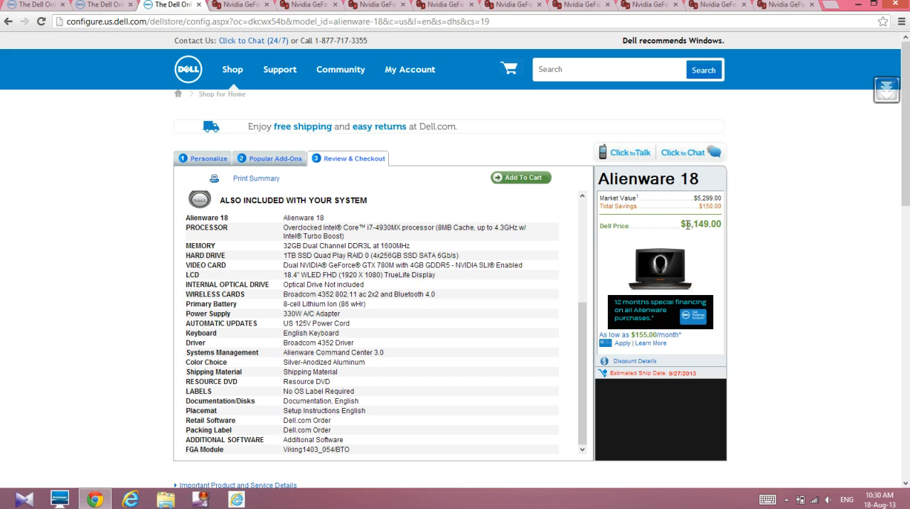
- View the other Alienware 18 configuration's Review & Checkout summary ($3,199, GTX 770M)
double_click(696, 224)
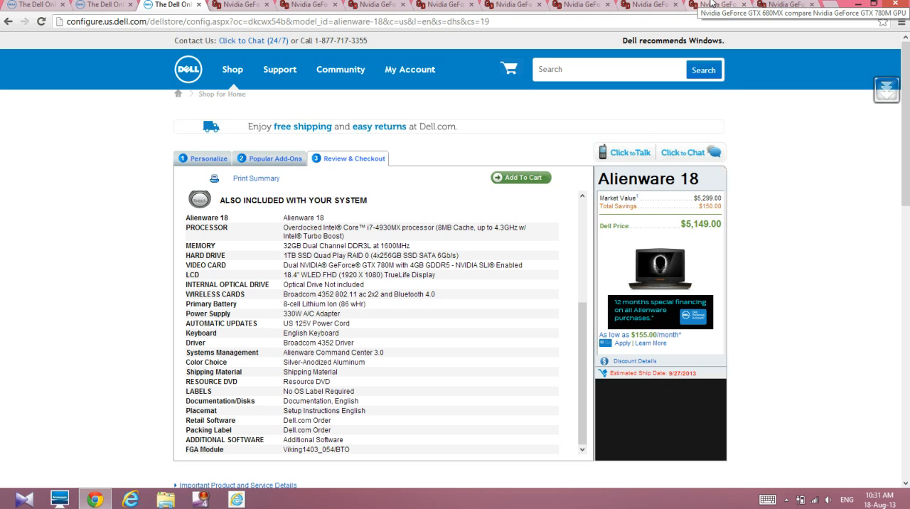
left_click(716, 5)
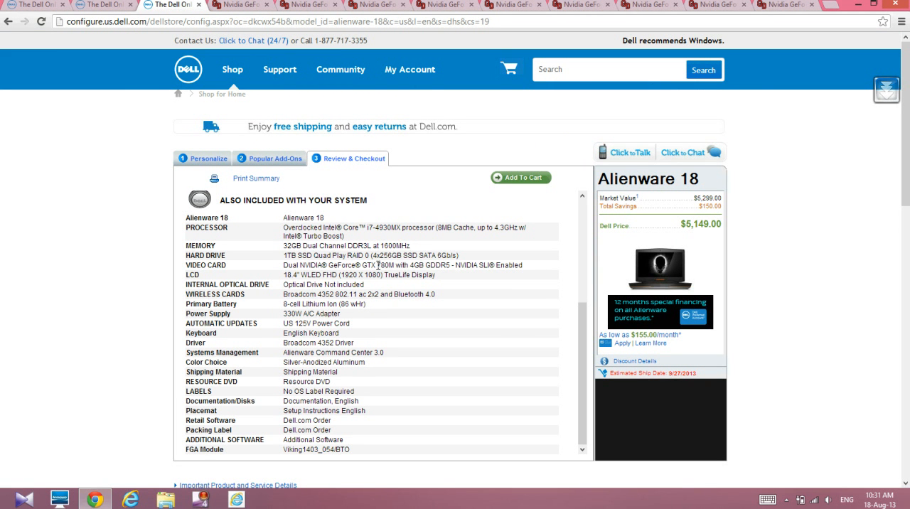
mouse_move(634, 276)
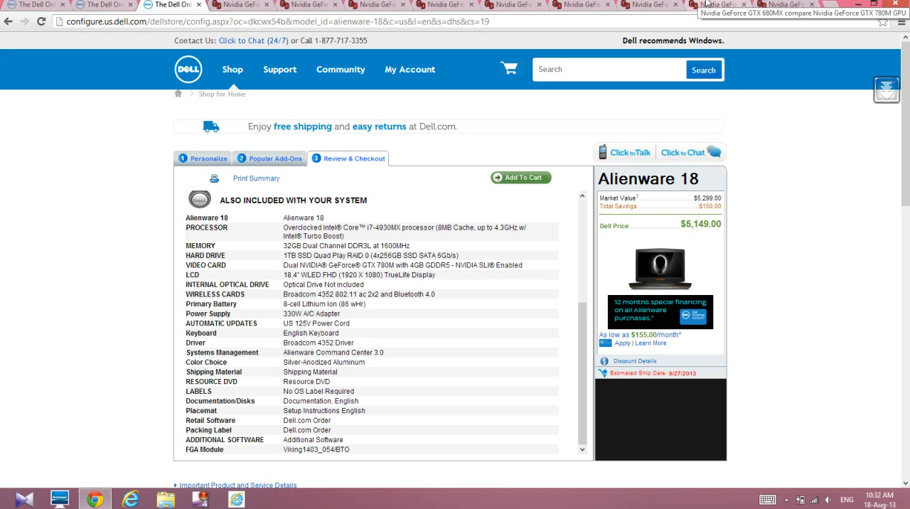
mouse_move(596, 185)
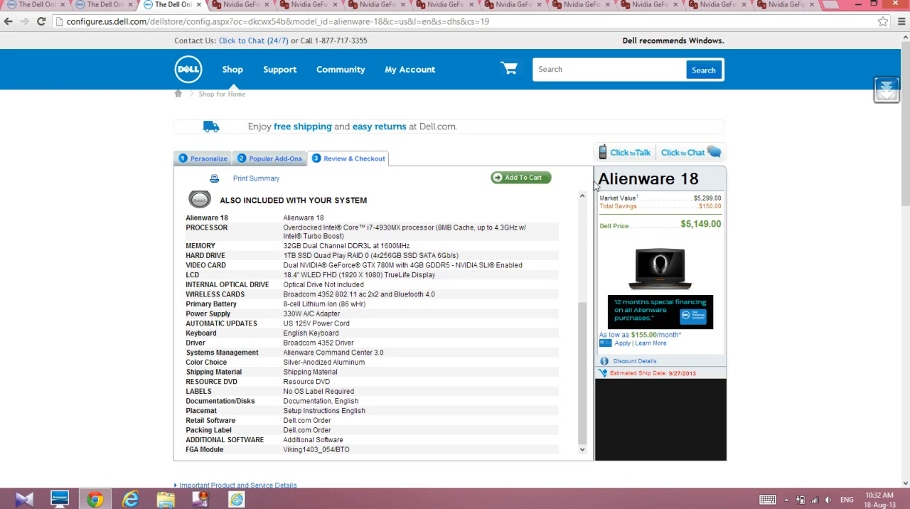
mouse_move(514, 211)
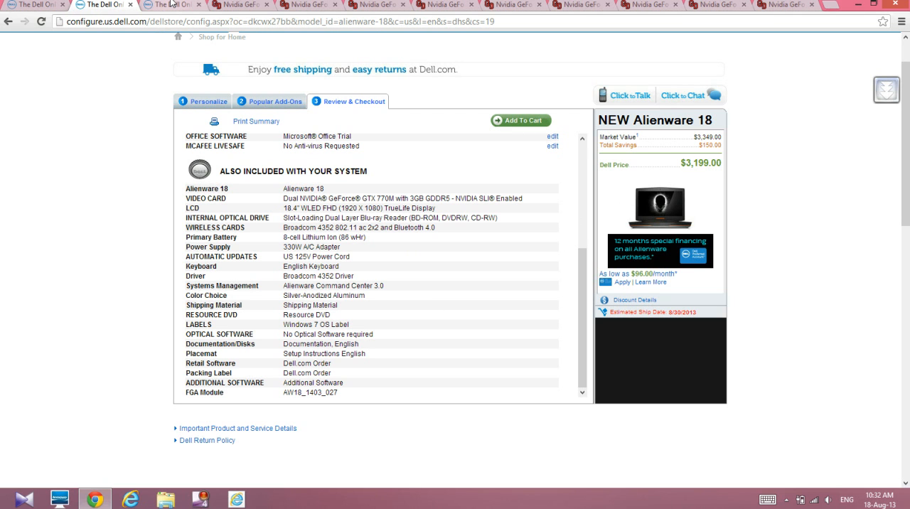
mouse_move(719, 165)
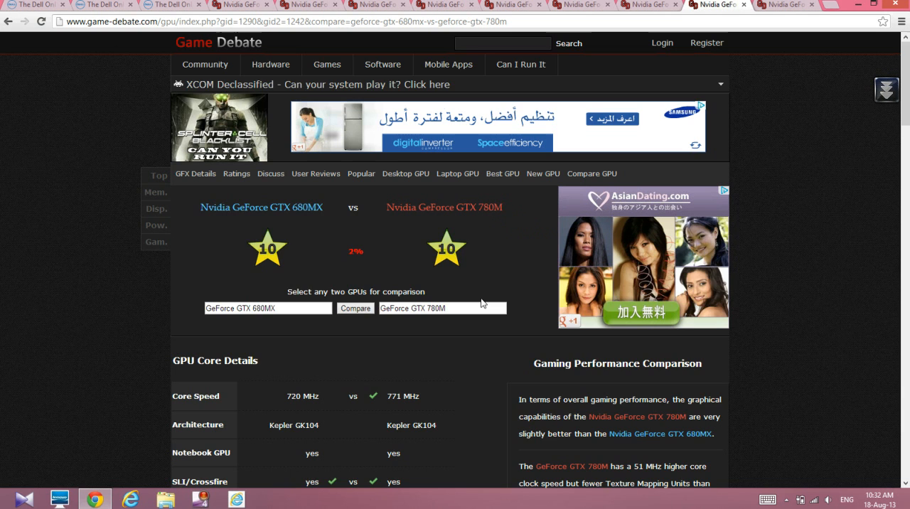
- Scroll through the Game-Debate GTX 680MX vs GTX 780M comparison, then start a new tab
scroll("down", 3)
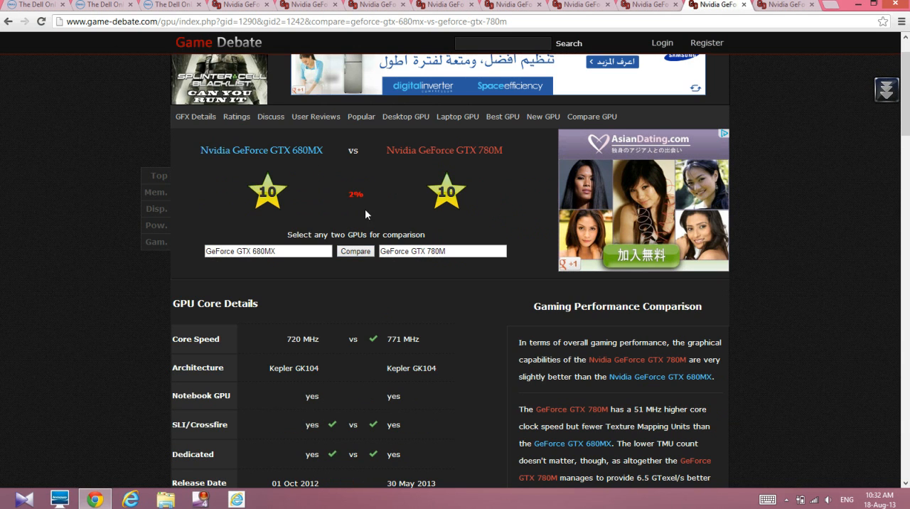
mouse_move(414, 205)
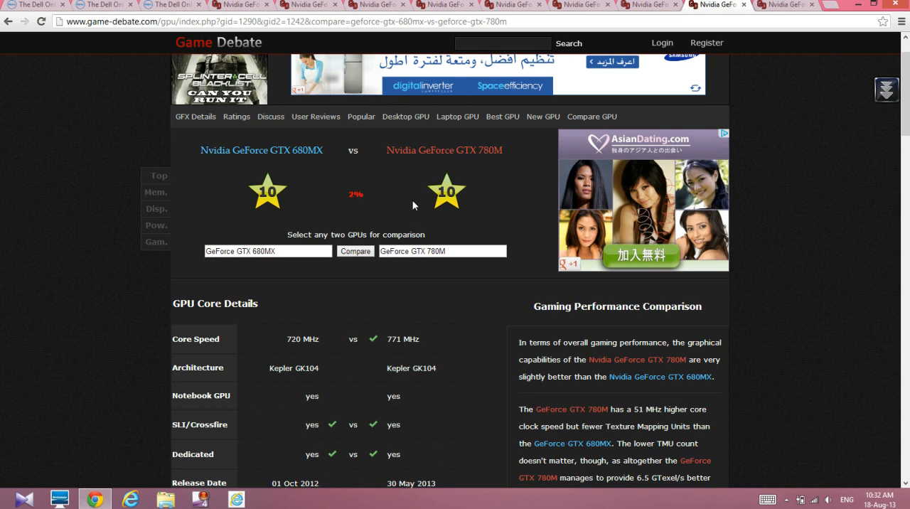
mouse_move(318, 150)
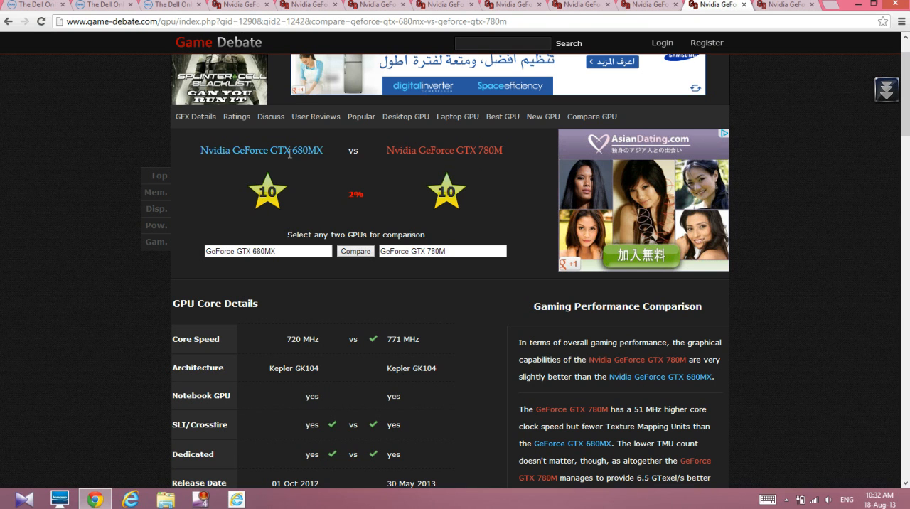
mouse_move(480, 150)
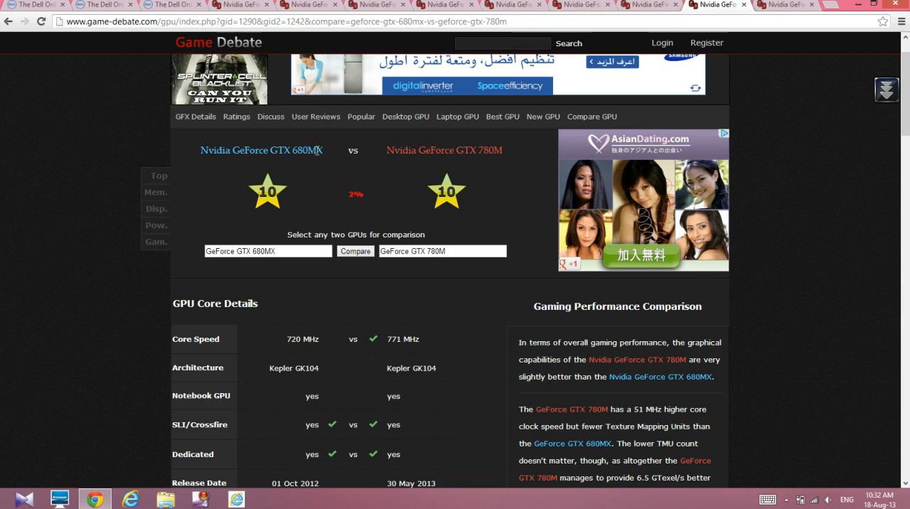
mouse_move(262, 222)
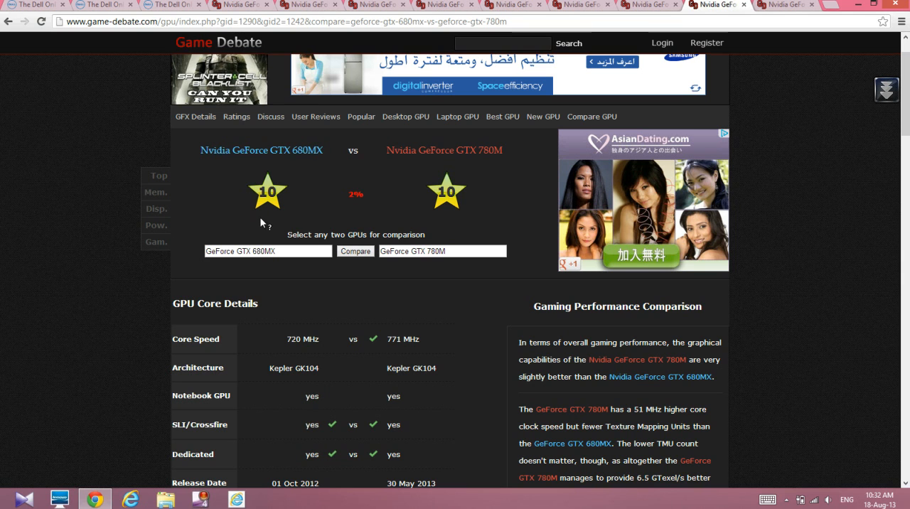
scroll("down", 3)
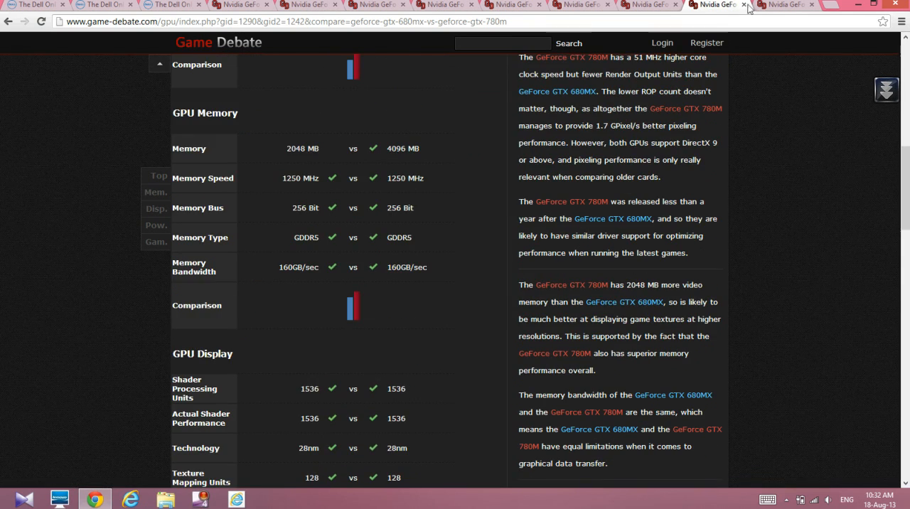
left_click(744, 5)
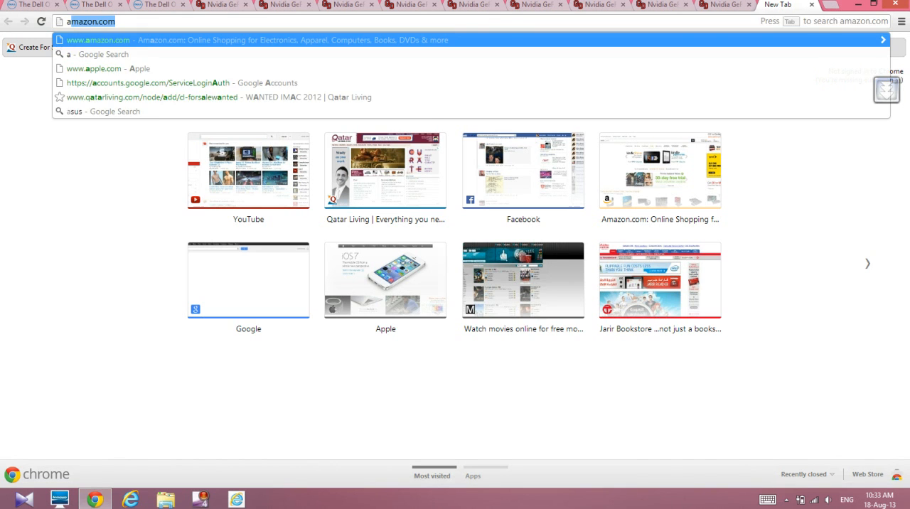
type("appp")
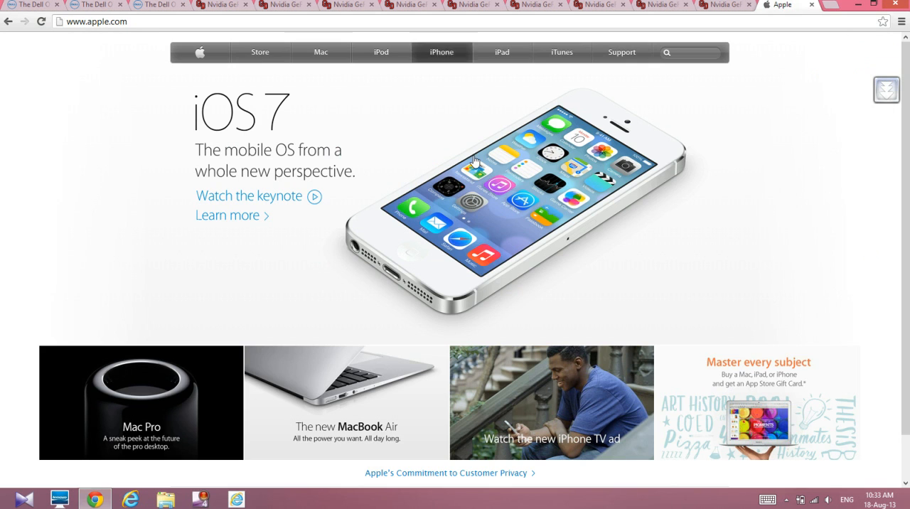
mouse_move(260, 52)
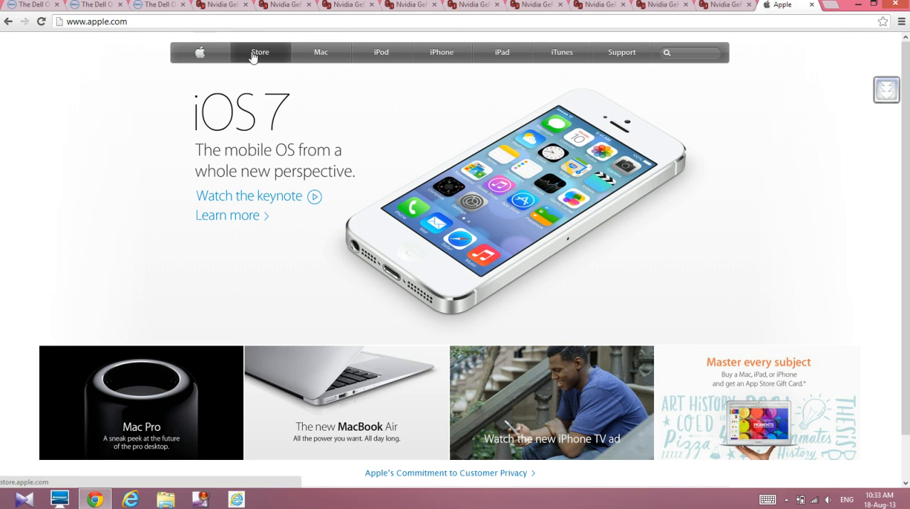
left_click(260, 52)
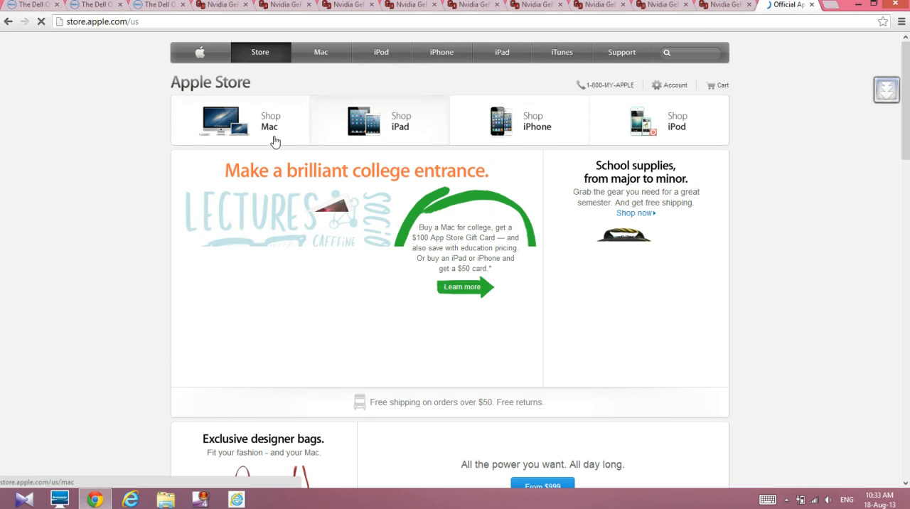
left_click(725, 5)
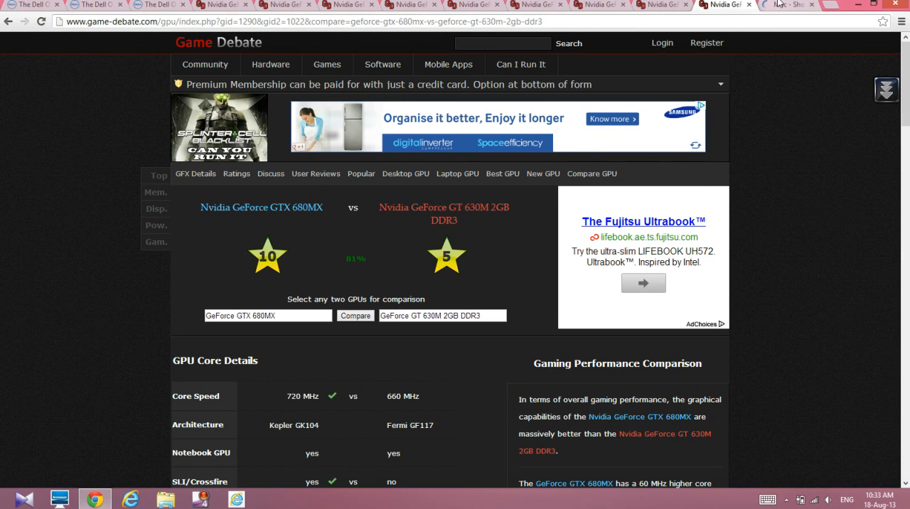
left_click(787, 5)
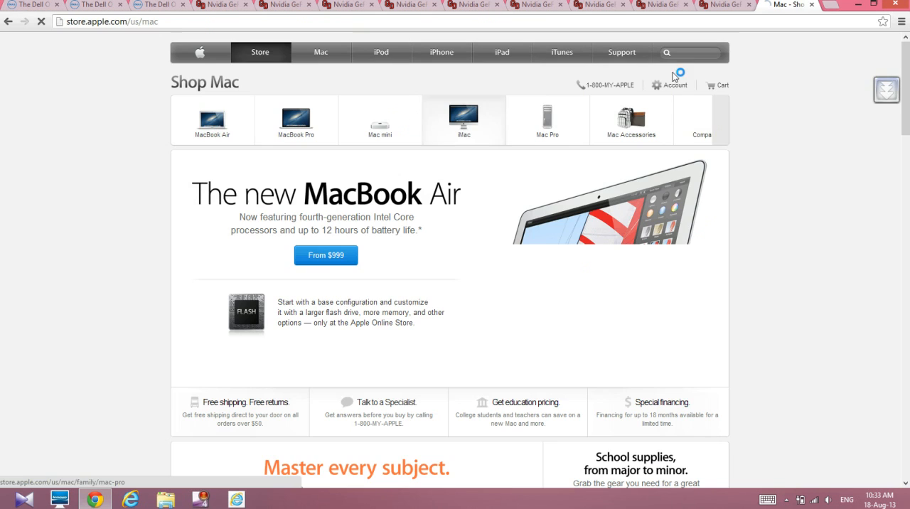
left_click(463, 118)
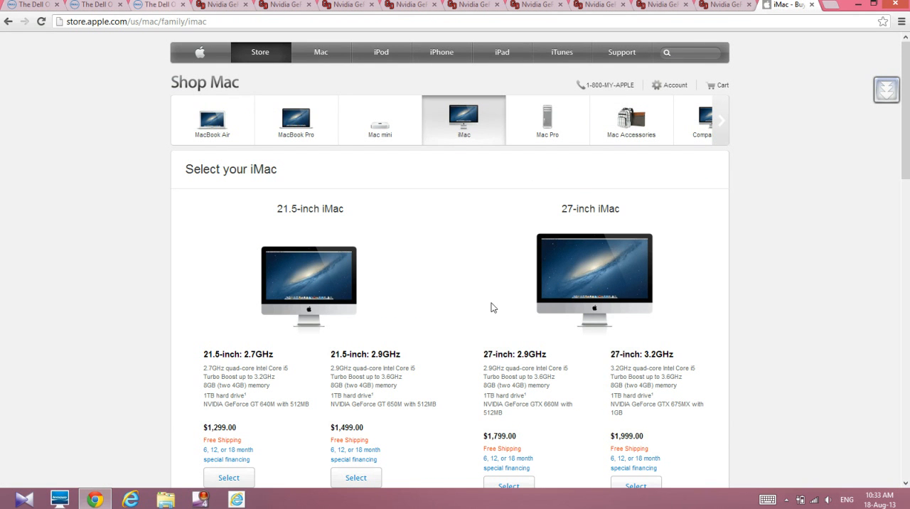
scroll("down", 3)
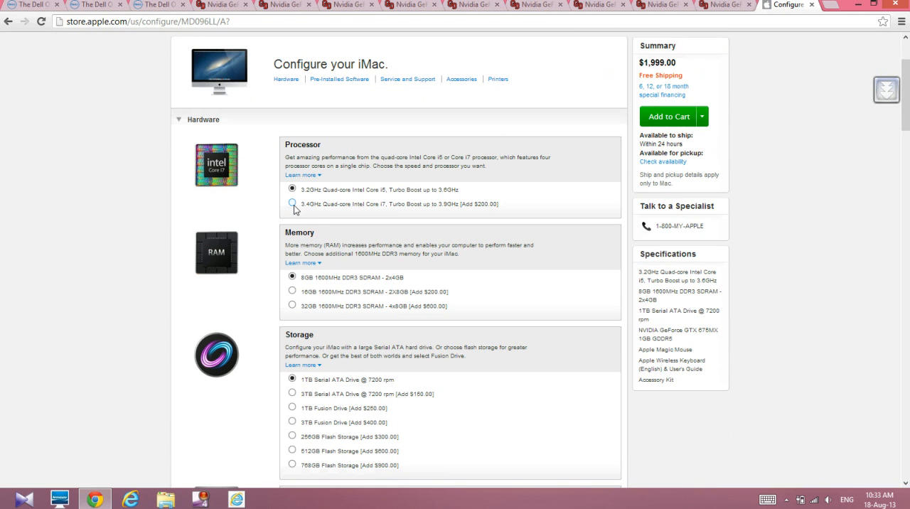
- Configure the iMac with the 3.4GHz Core i7 and 8GB memory, totalling $2,349
left_click(291, 204)
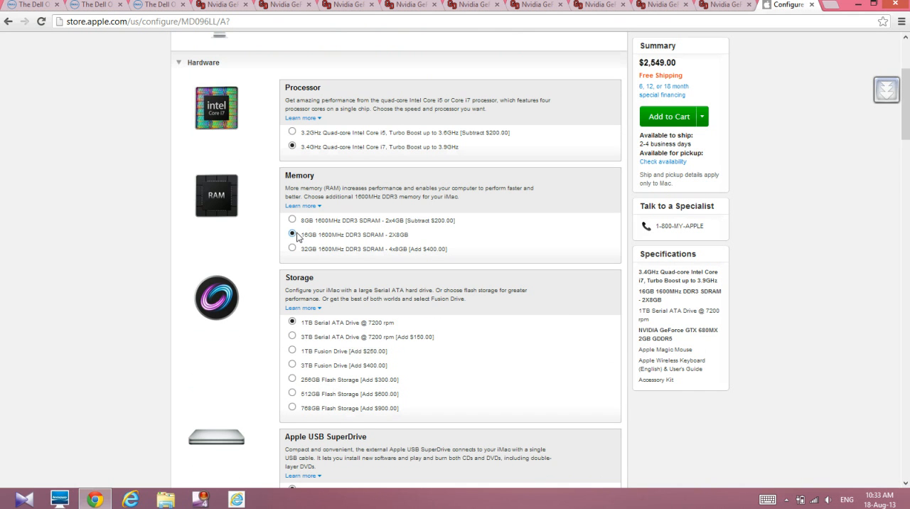
left_click(291, 219)
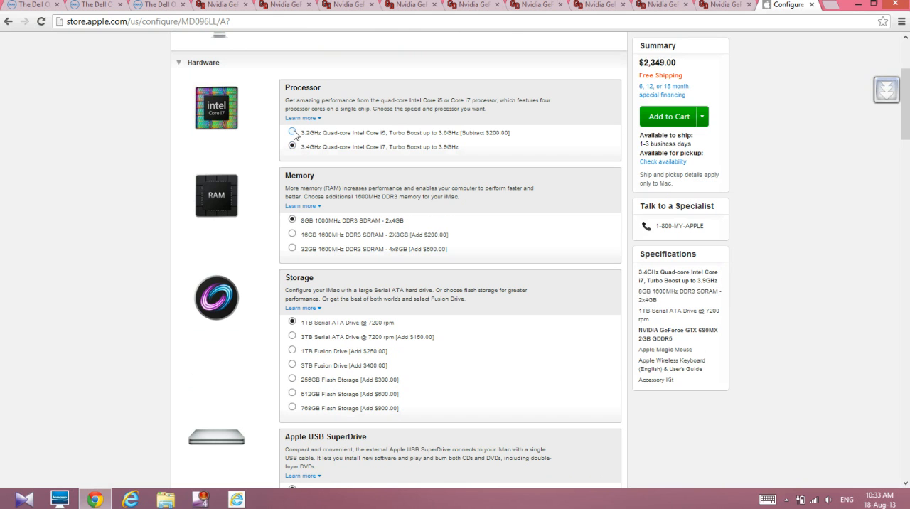
left_click(291, 148)
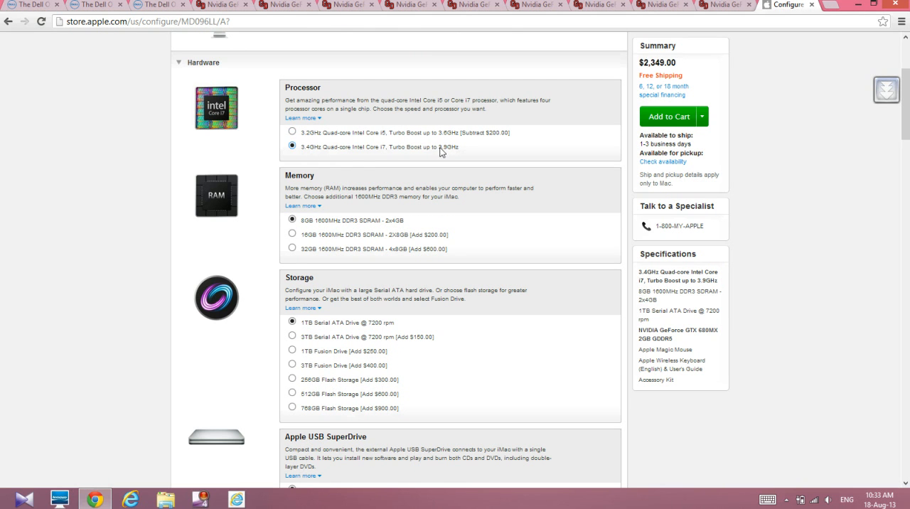
mouse_move(308, 158)
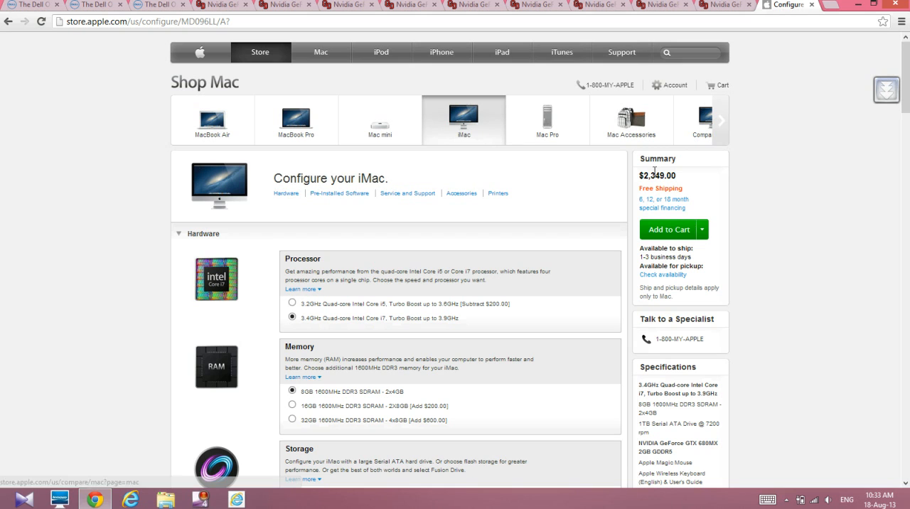
double_click(657, 175)
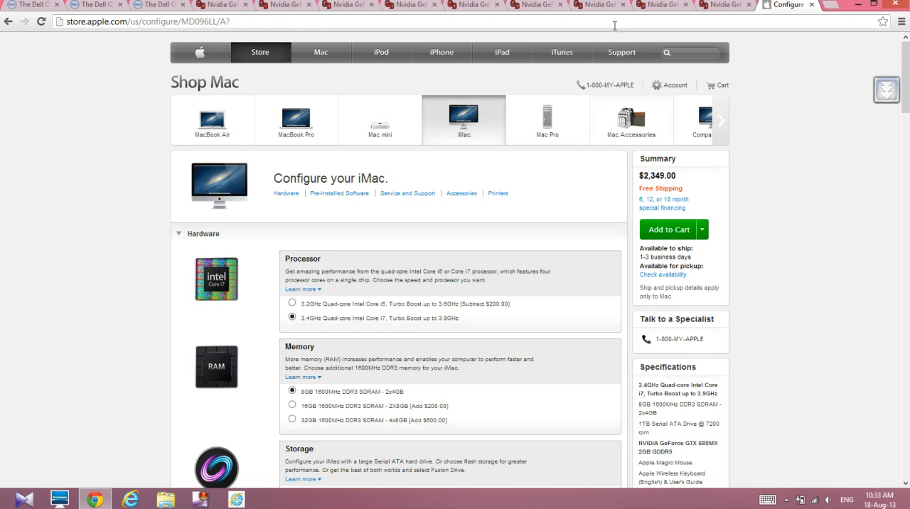
left_click(600, 5)
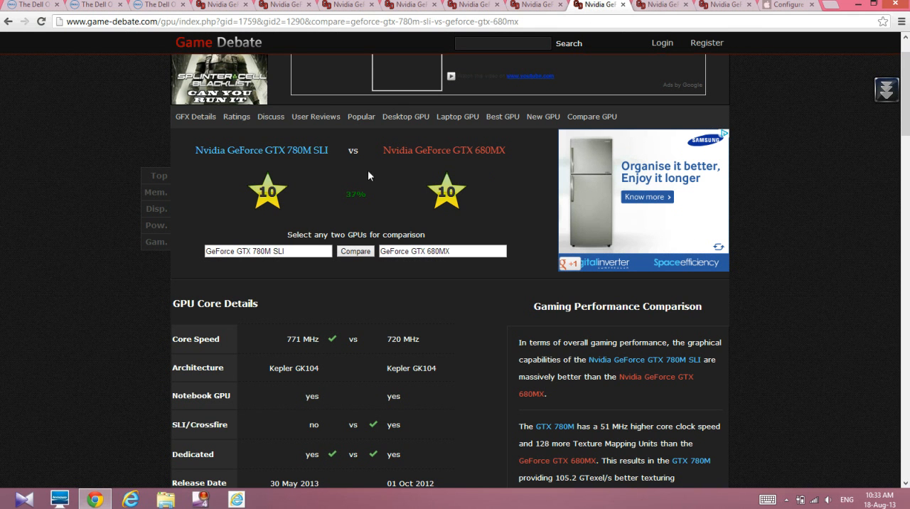
mouse_move(356, 194)
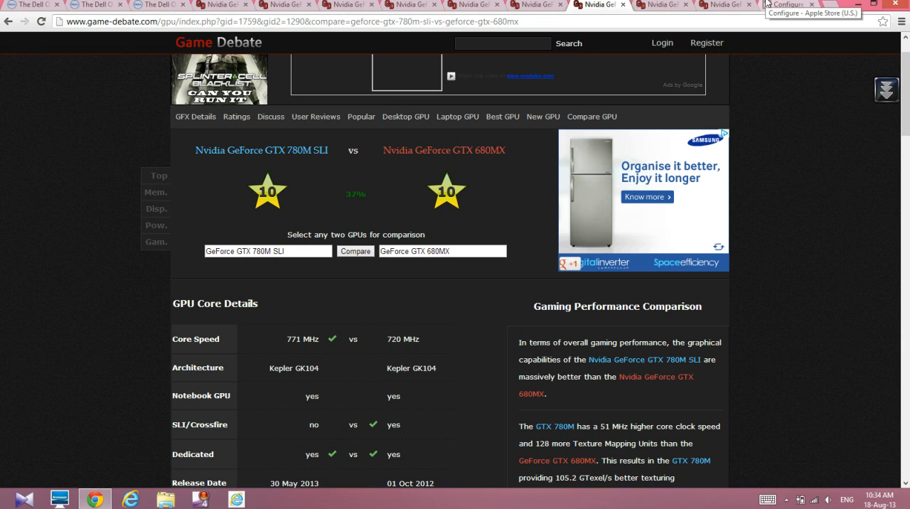
- Review the GTX 780M SLI vs GTX 680MX comparison, then return to the iMac configuration
left_click(787, 5)
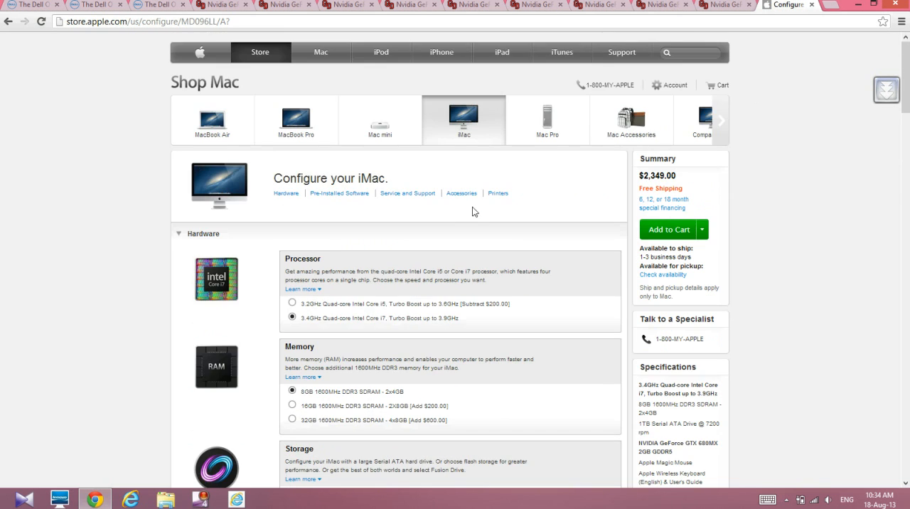
- Scroll the $2,349 iMac build to check the GTX 680MX 2GB graphics option
scroll("down", 3)
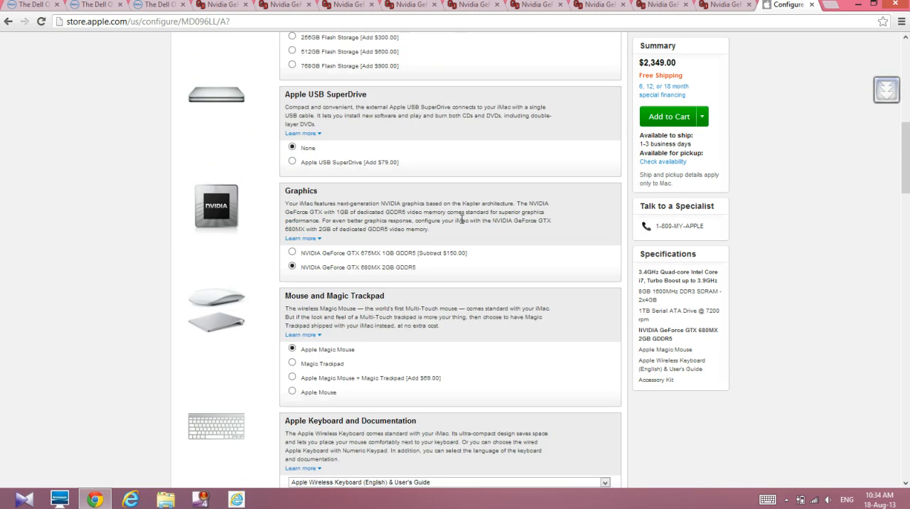
scroll("down", 3)
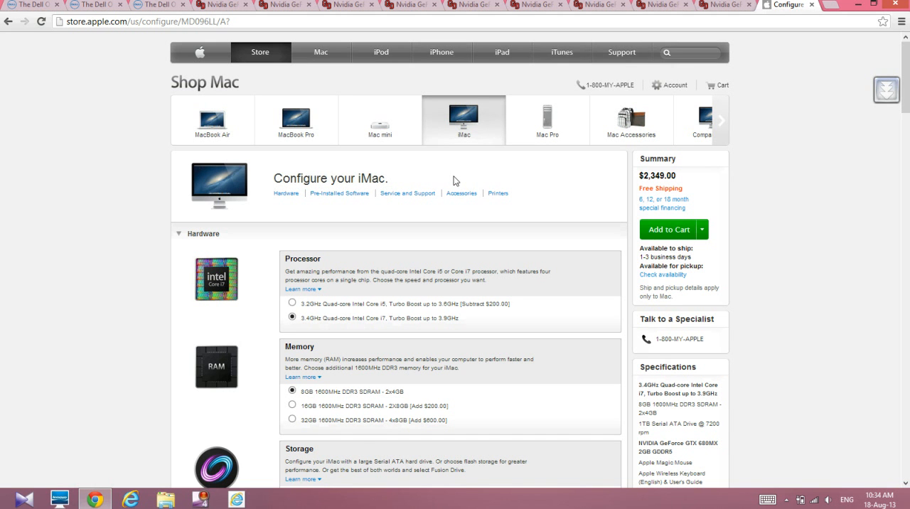
scroll("down", 3)
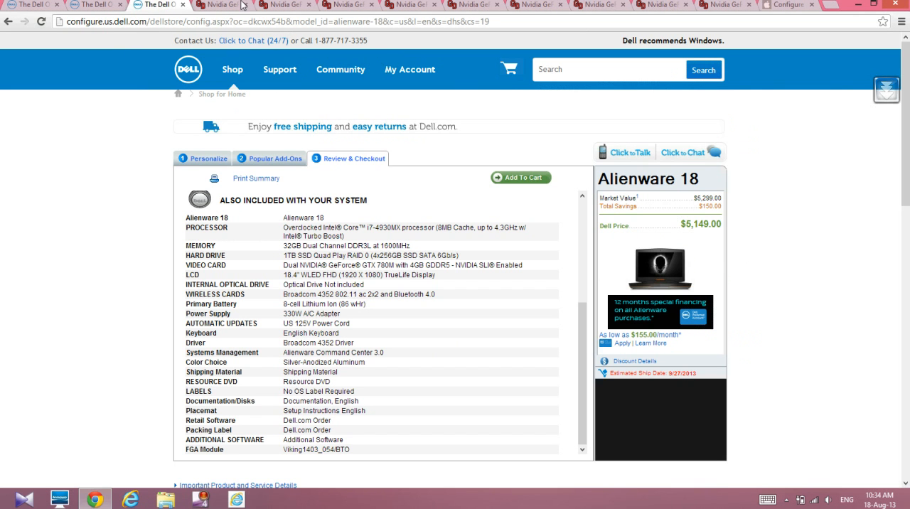
- Review the GTX 680MX vs GT 630M specs, then return to the Alienware 18 summary
left_click(725, 5)
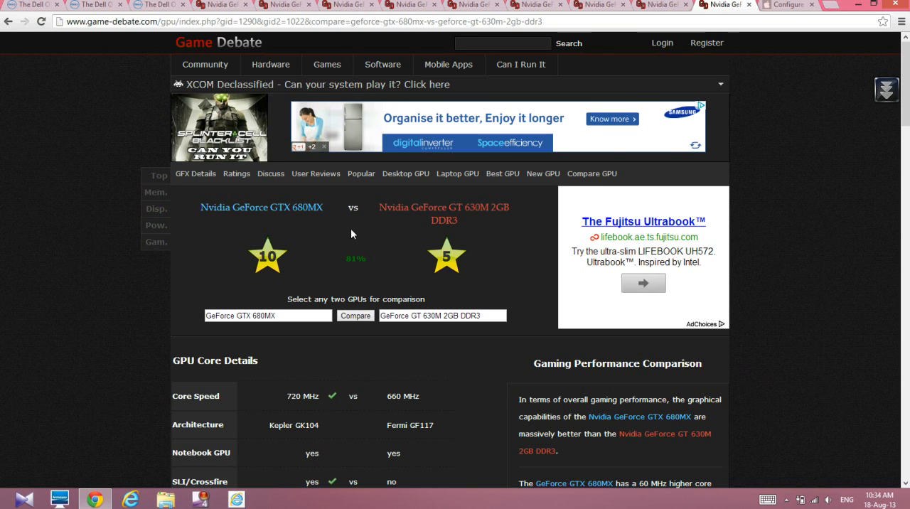
scroll("down", 3)
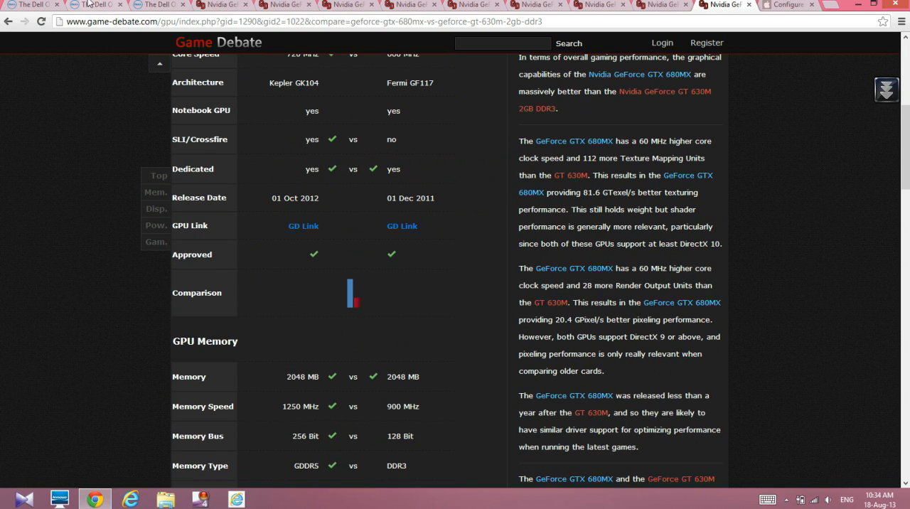
left_click(93, 4)
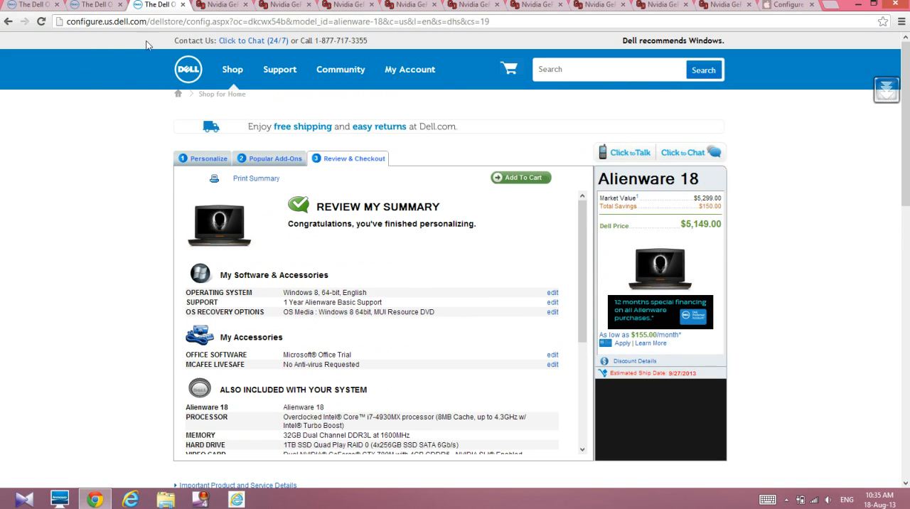
- Highlight the Alienware 18 processor, memory, hard drive and video card rows in the summary
scroll("down", 3)
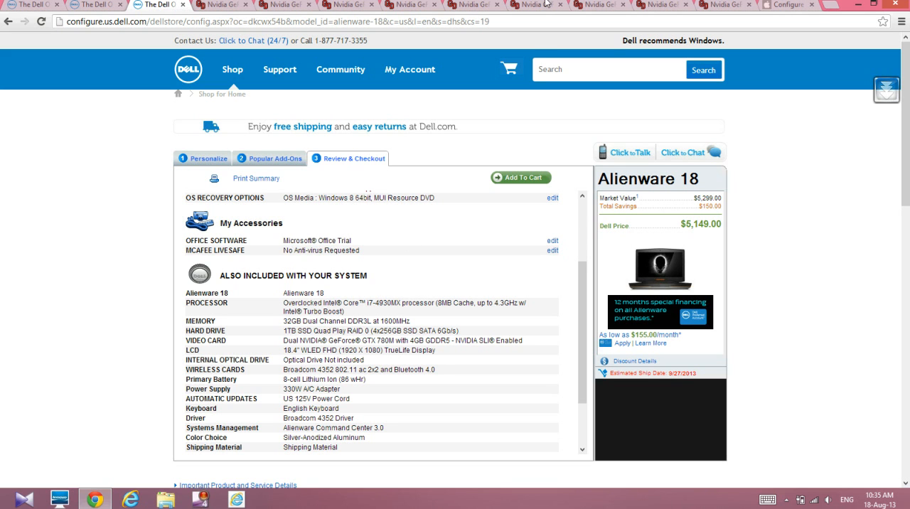
mouse_move(75, 403)
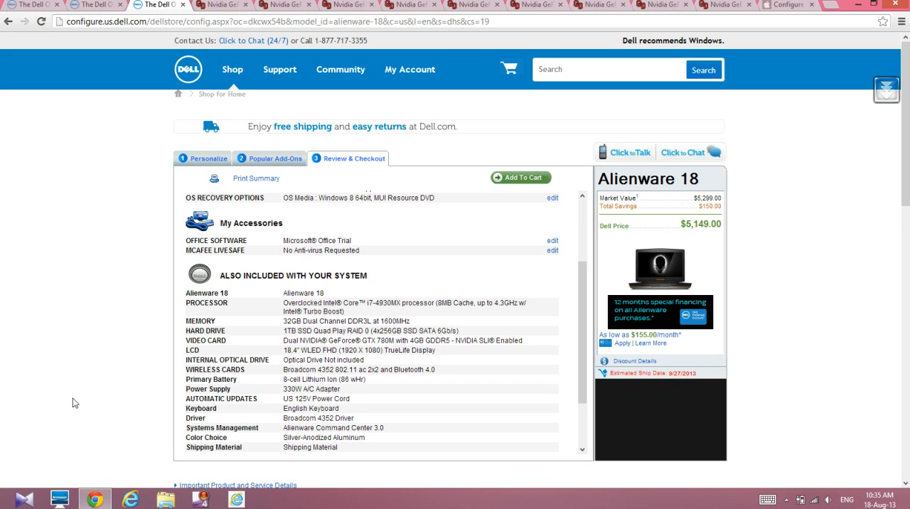
mouse_move(280, 296)
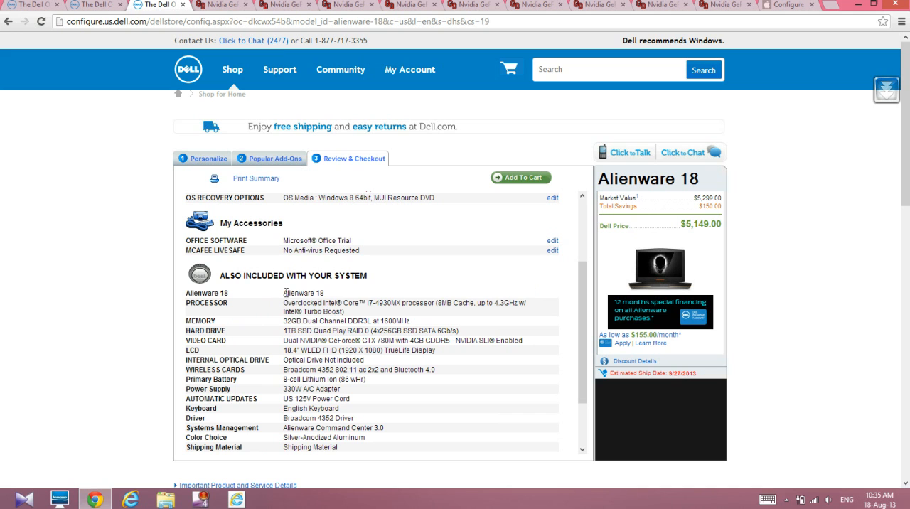
left_click_drag(285, 292, 484, 340)
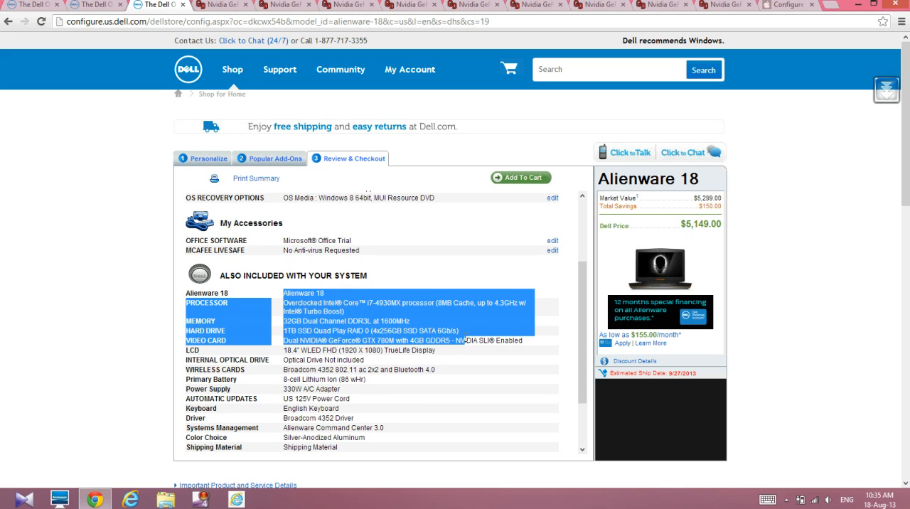